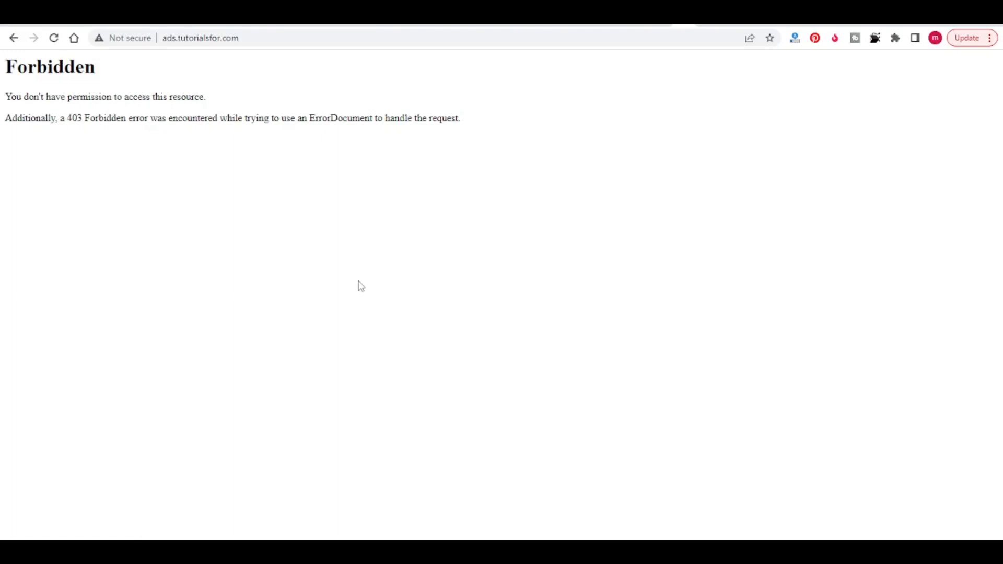
{"action": "mouse_move", "coordinate": [194, 89]}
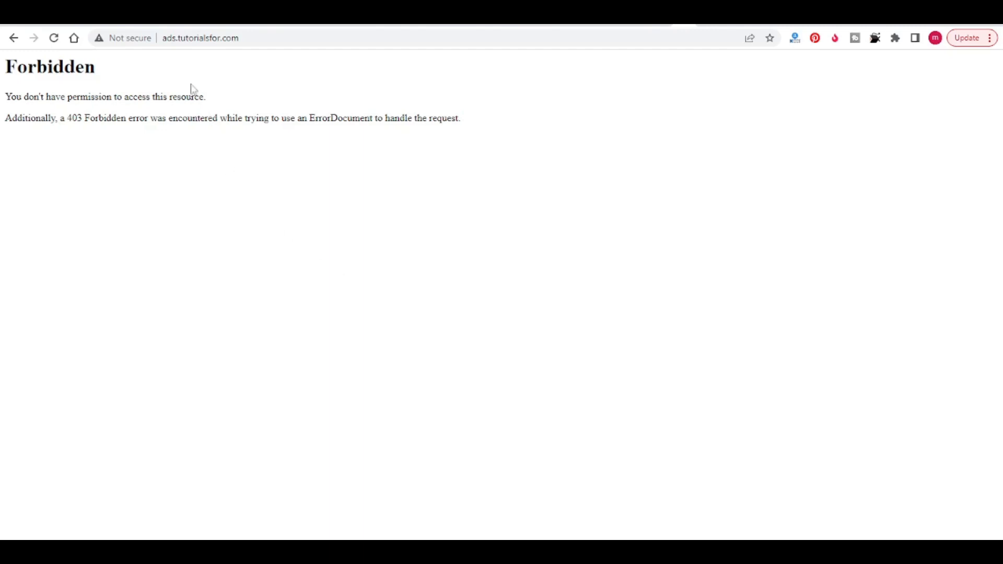
{"action": "mouse_move", "coordinate": [276, 203]}
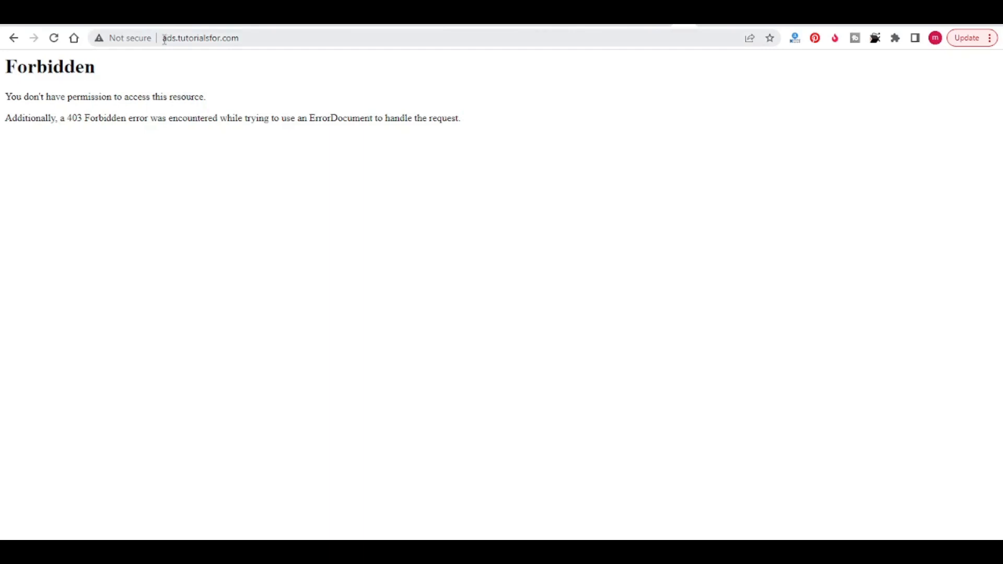
{"action": "mouse_move", "coordinate": [350, 237]}
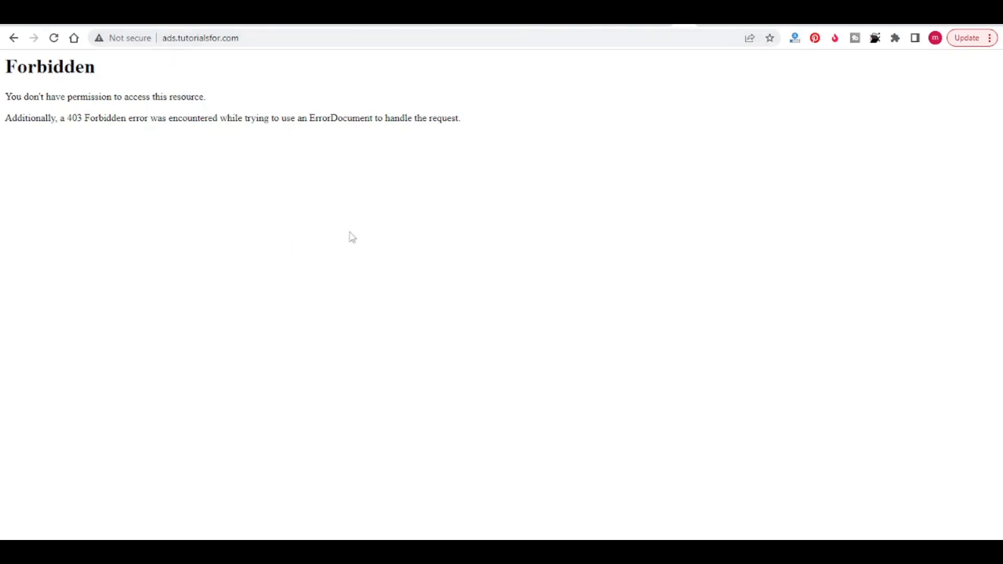
{"action": "mouse_move", "coordinate": [177, 113]}
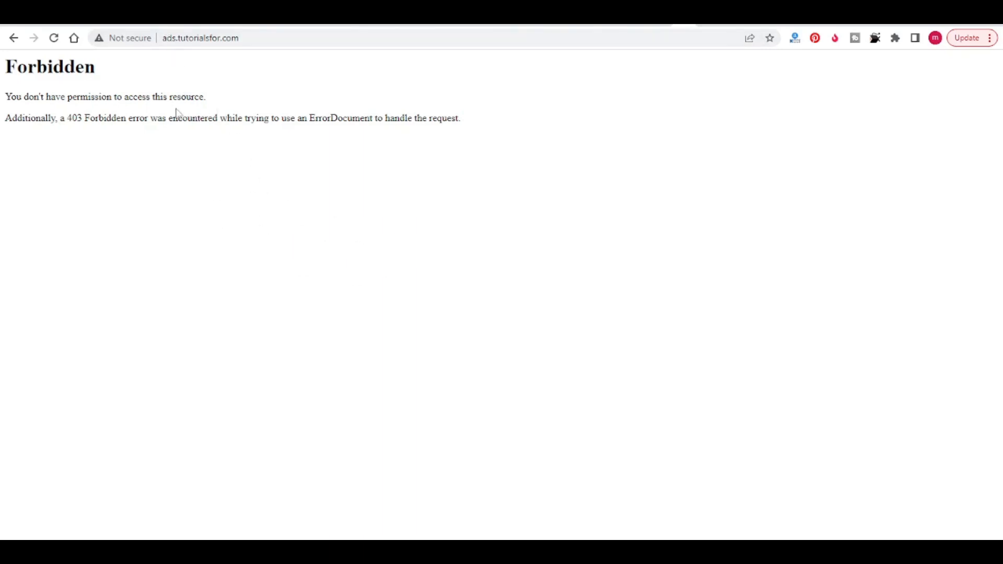
{"action": "mouse_move", "coordinate": [441, 280]}
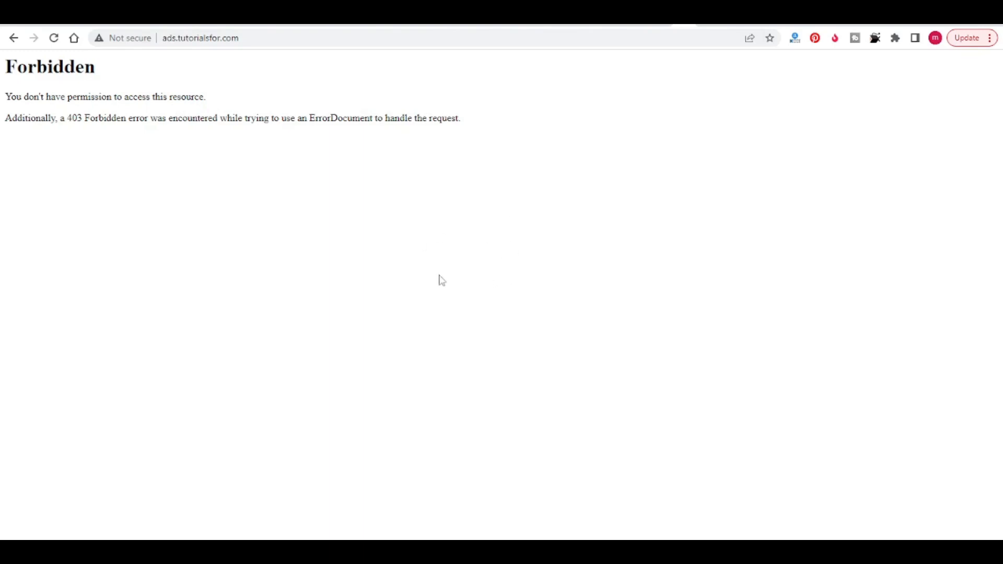
{"action": "mouse_move", "coordinate": [161, 228]}
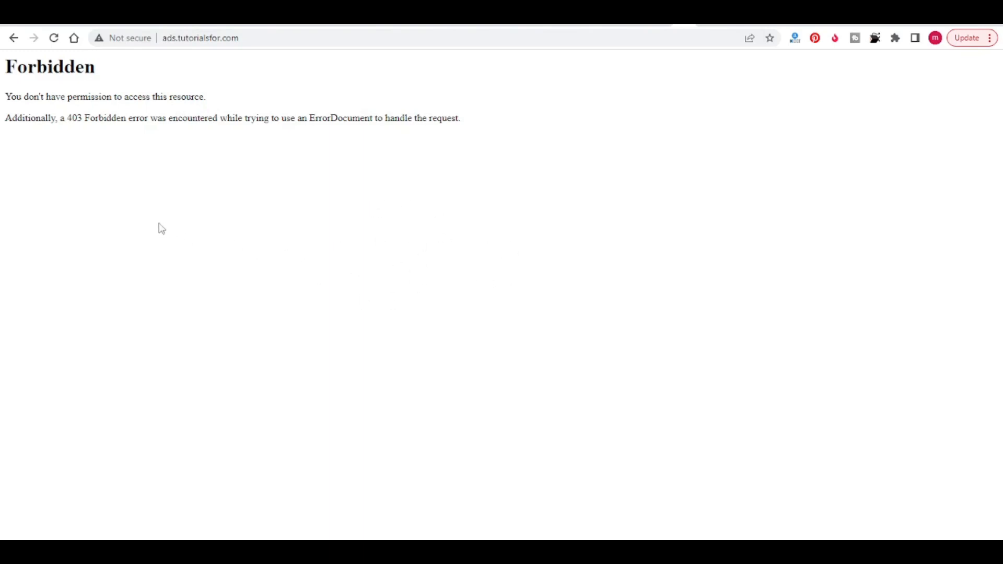
{"action": "mouse_move", "coordinate": [301, 210]}
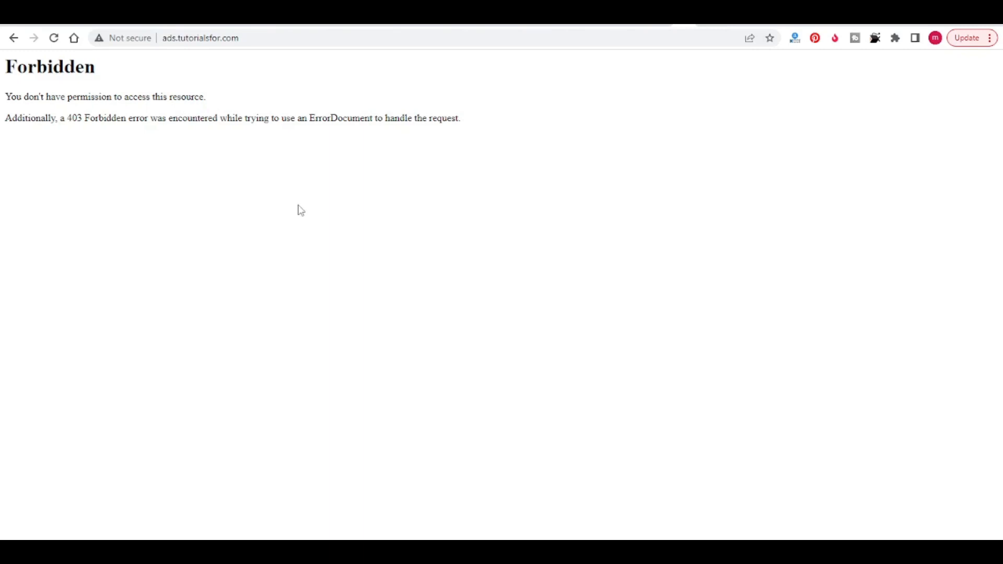
{"action": "mouse_move", "coordinate": [122, 96]}
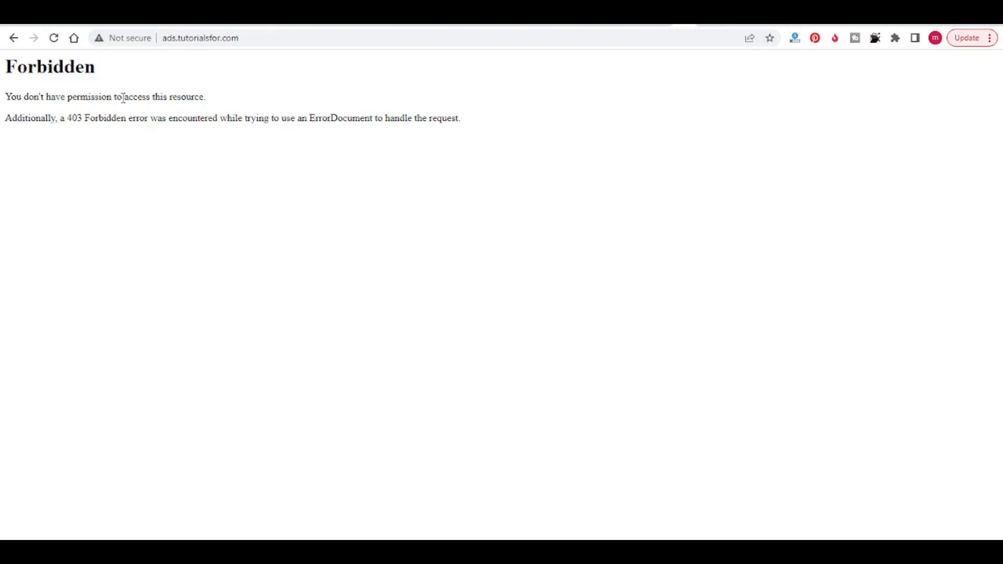
{"action": "mouse_move", "coordinate": [496, 226]}
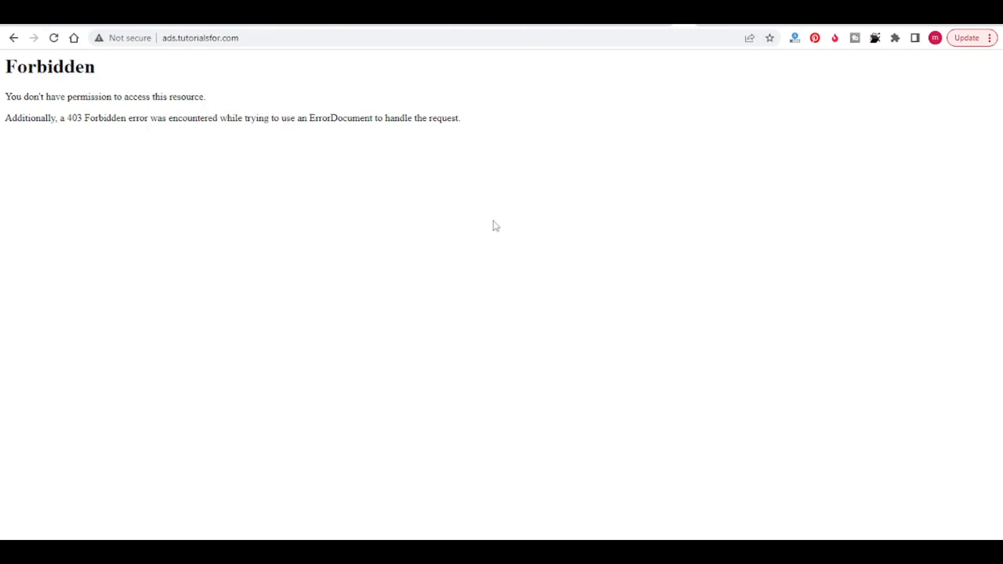
{"action": "mouse_move", "coordinate": [539, 205]}
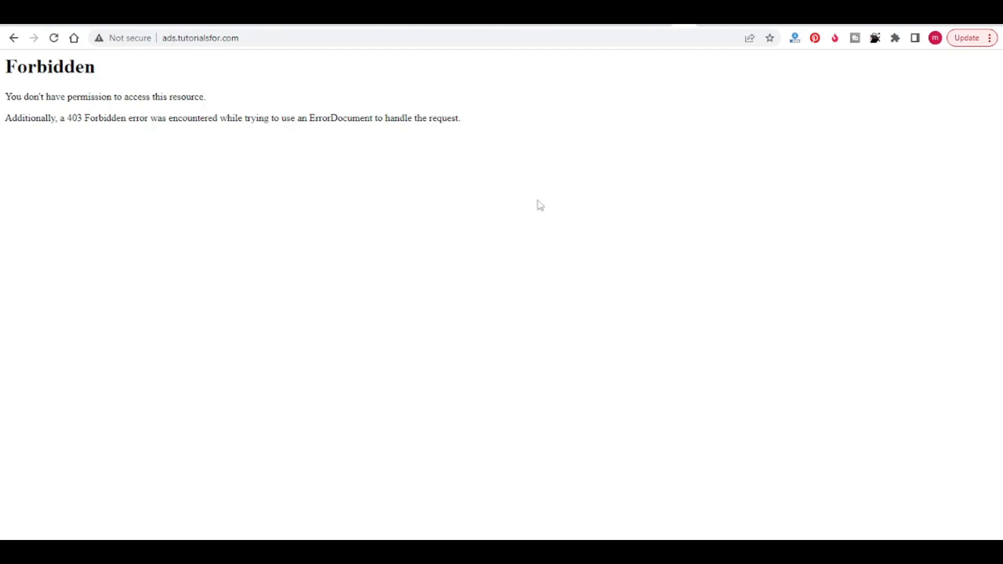
{"action": "mouse_move", "coordinate": [628, 130]}
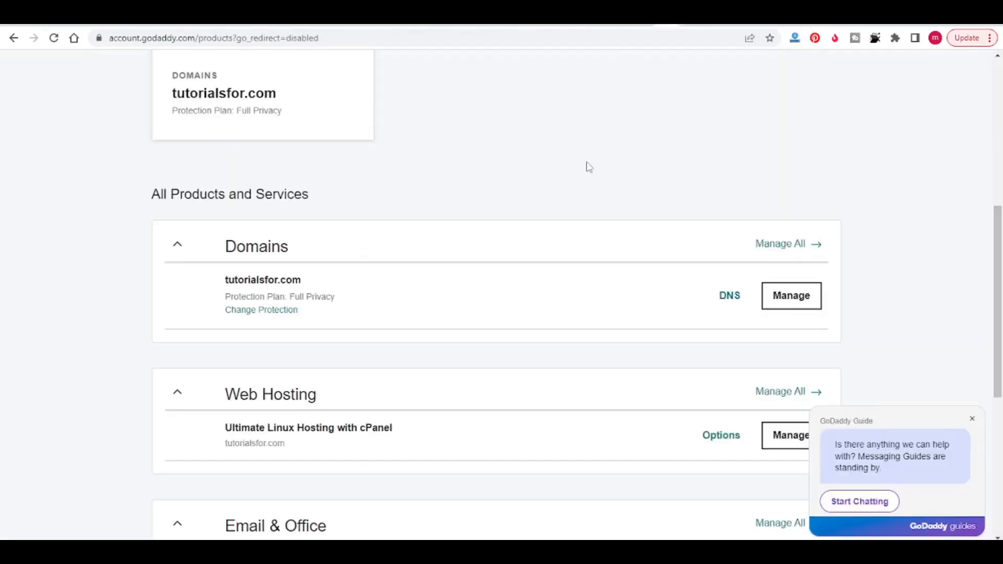
- Manage the Ultimate Linux Hosting with cPanel plan for tutorialsfor.com from My Products
{"action": "scroll", "scroll_direction": "down", "scroll_amount": 3}
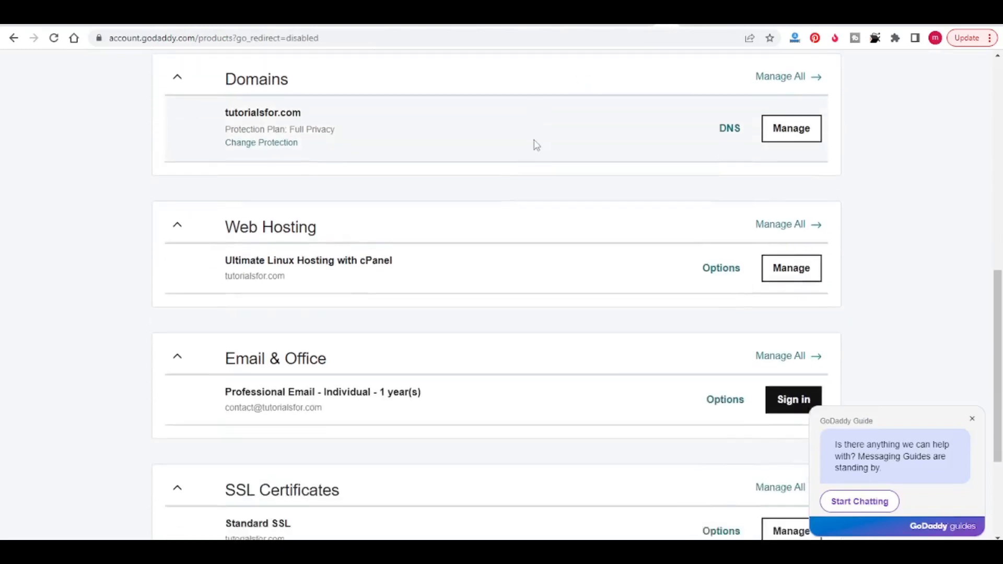
{"action": "scroll", "scroll_direction": "up", "scroll_amount": 3}
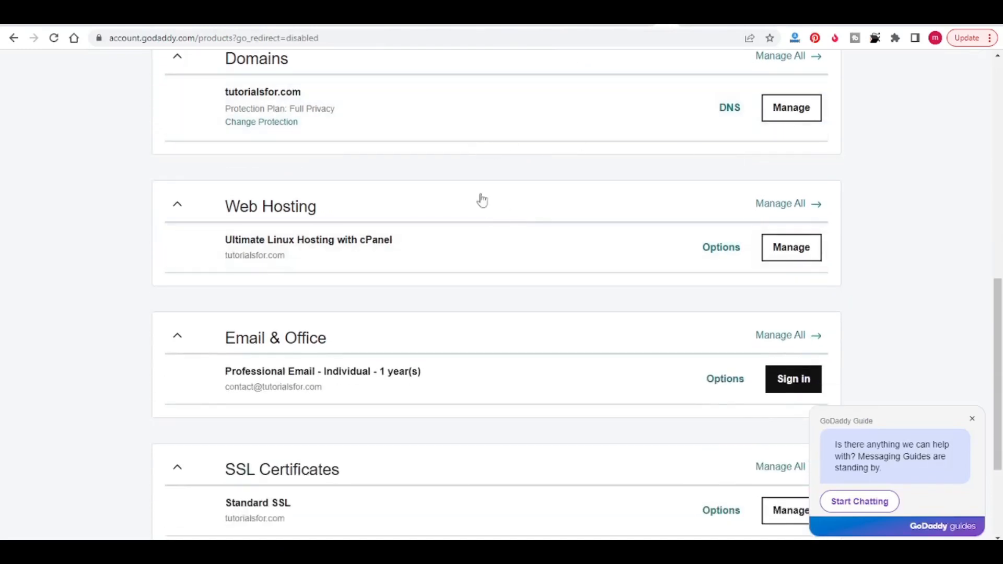
{"action": "mouse_move", "coordinate": [733, 268]}
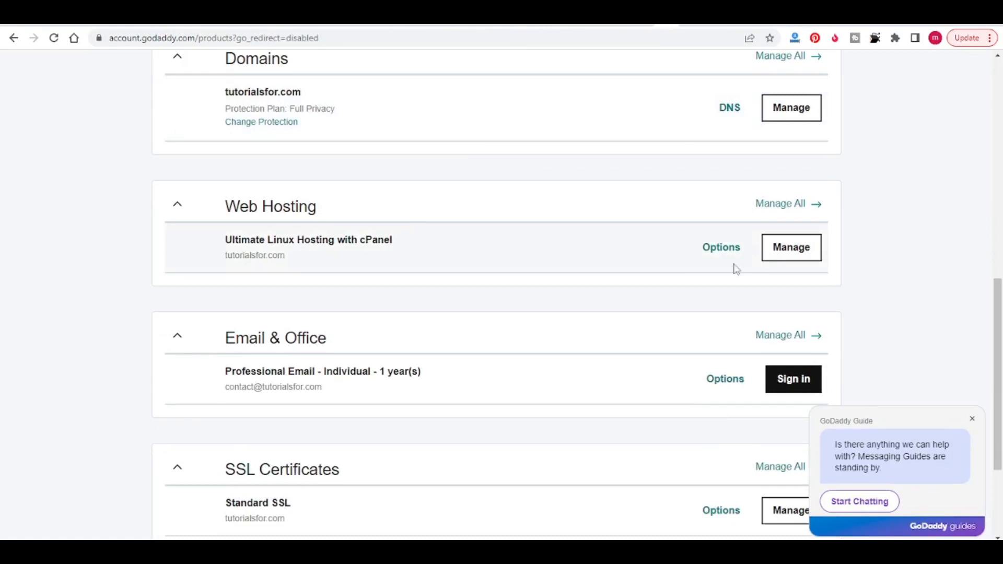
{"action": "mouse_move", "coordinate": [470, 289]}
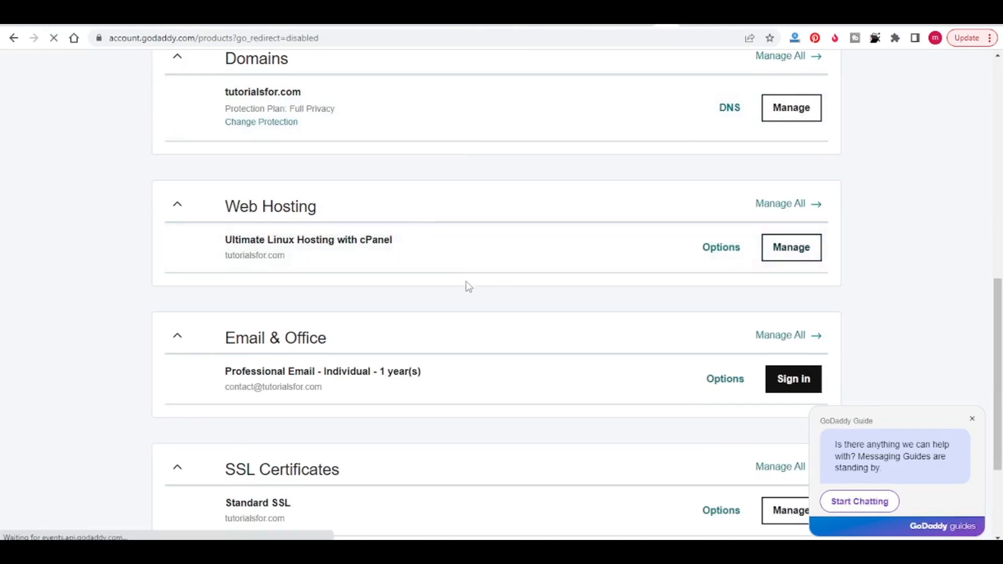
{"action": "left_click", "coordinate": [791, 246]}
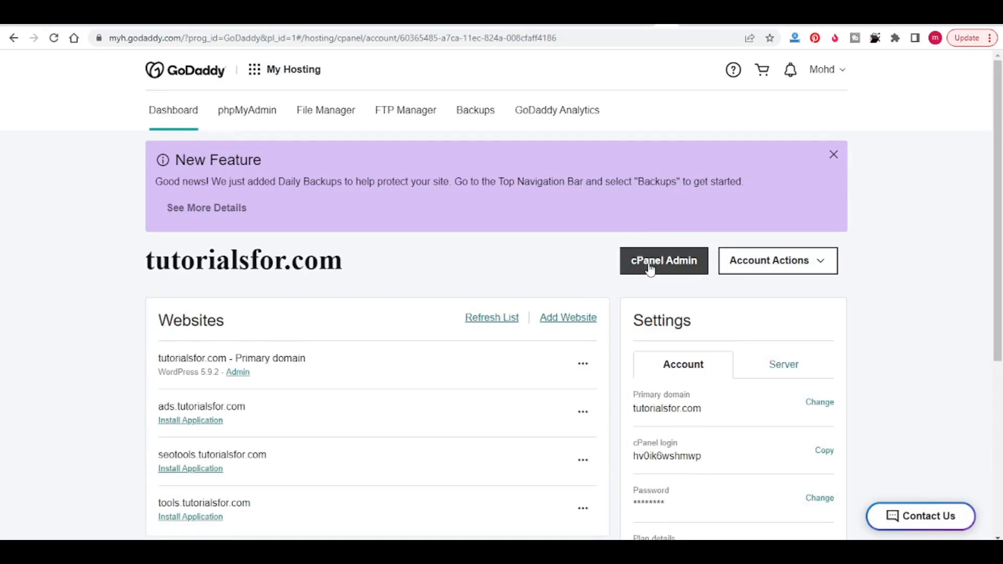
- Enter cPanel Admin and launch Installatron Applications Installer from the Software section
{"action": "left_click", "coordinate": [664, 260]}
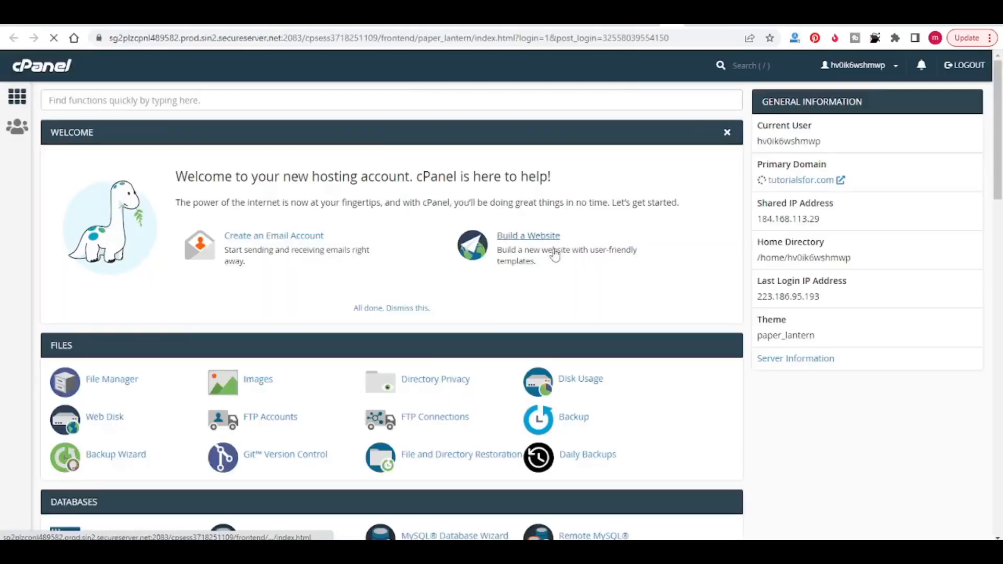
{"action": "scroll", "scroll_direction": "down", "scroll_amount": 3}
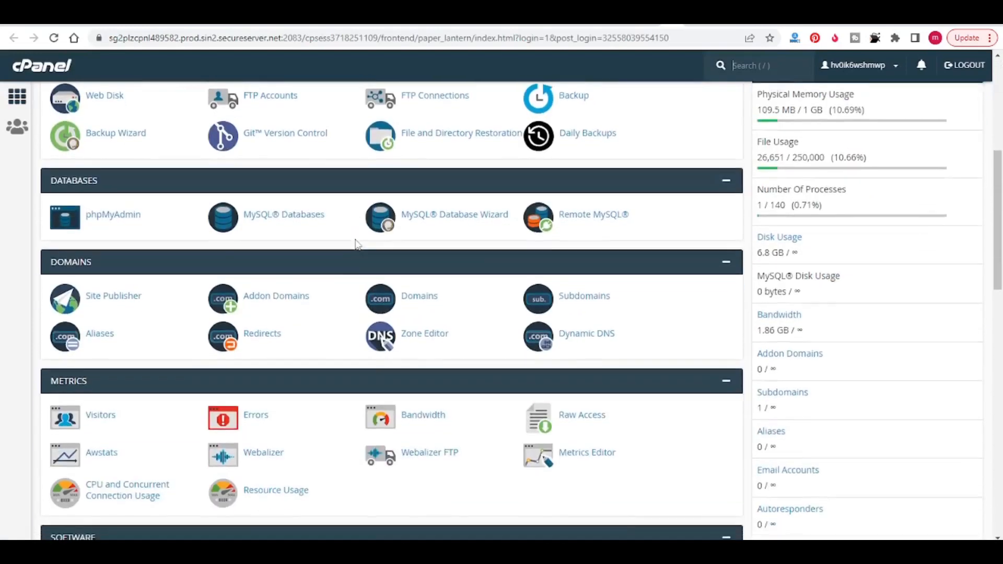
{"action": "scroll", "scroll_direction": "down", "scroll_amount": 3}
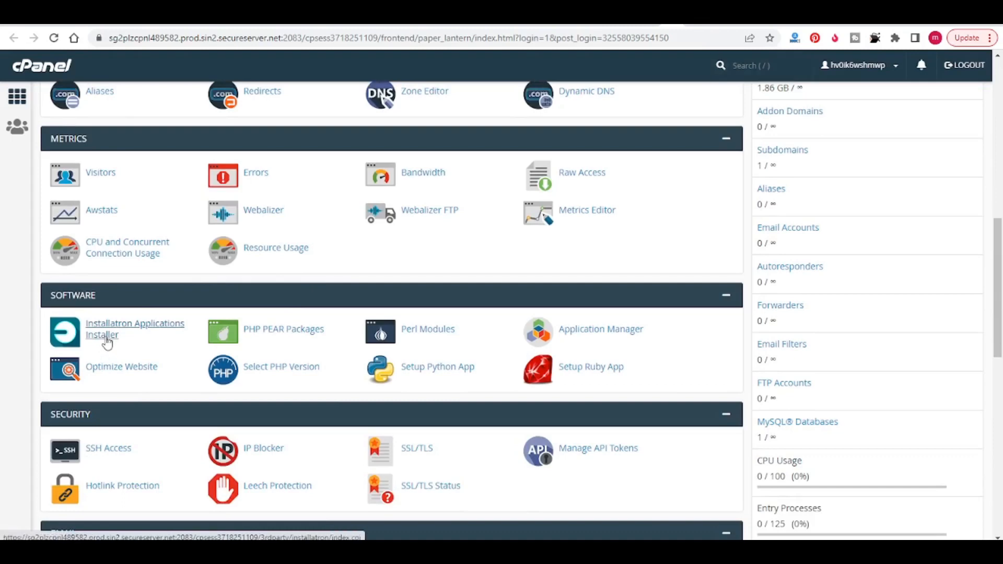
{"action": "left_click", "coordinate": [135, 329]}
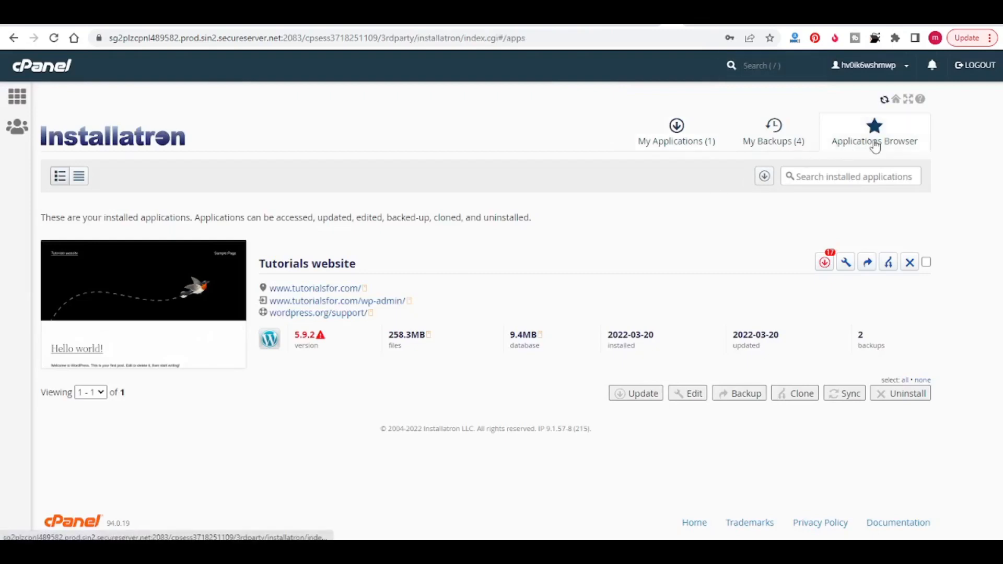
- Browse the applications catalogue to the WordPress page under Content Management
{"action": "left_click", "coordinate": [873, 133]}
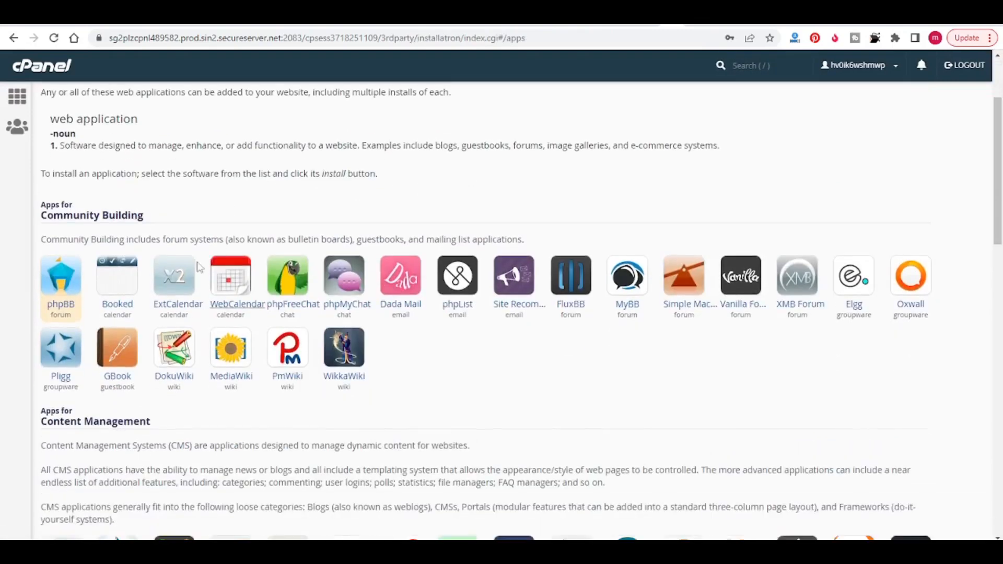
{"action": "scroll", "scroll_direction": "down", "scroll_amount": 3}
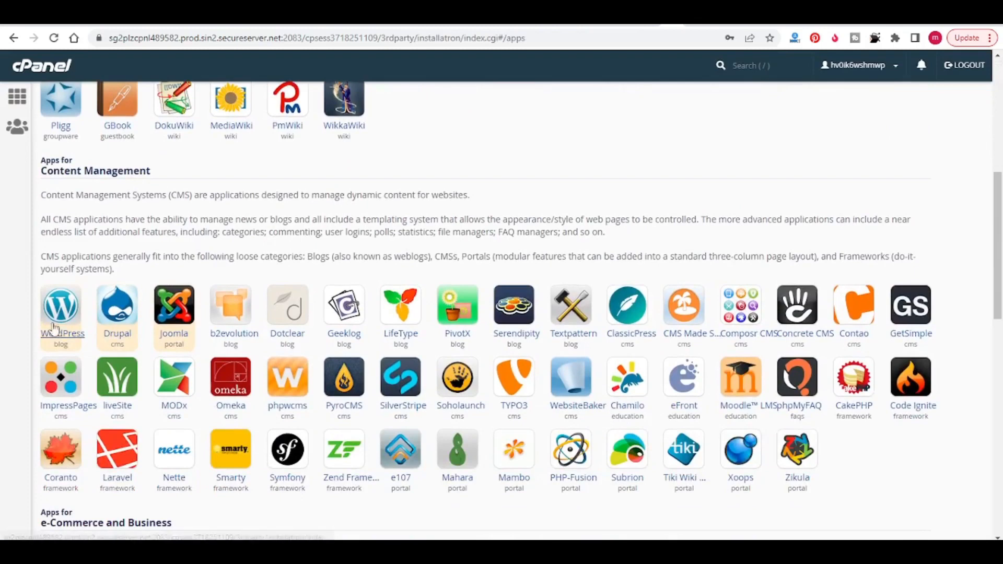
{"action": "left_click", "coordinate": [60, 304]}
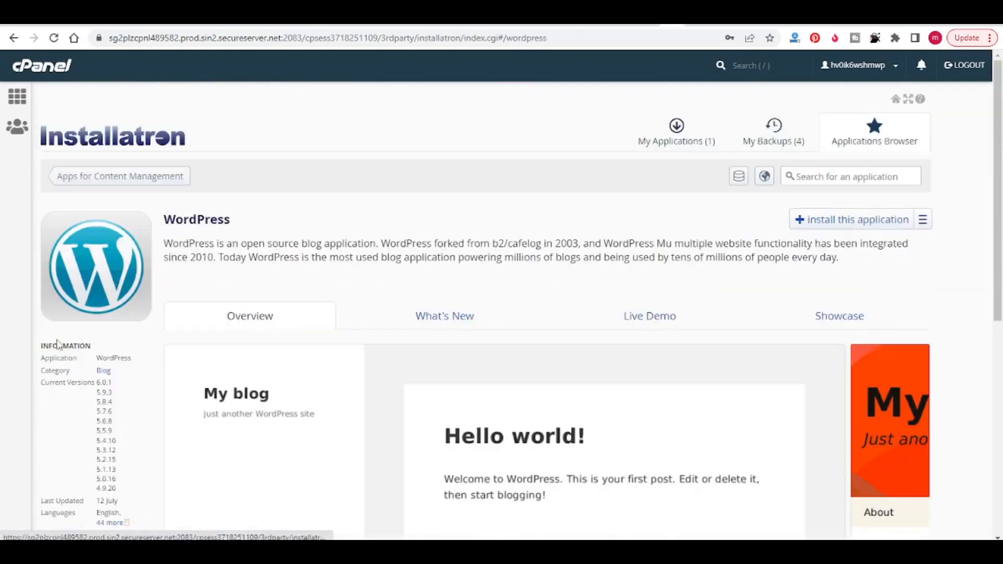
{"action": "mouse_move", "coordinate": [712, 236]}
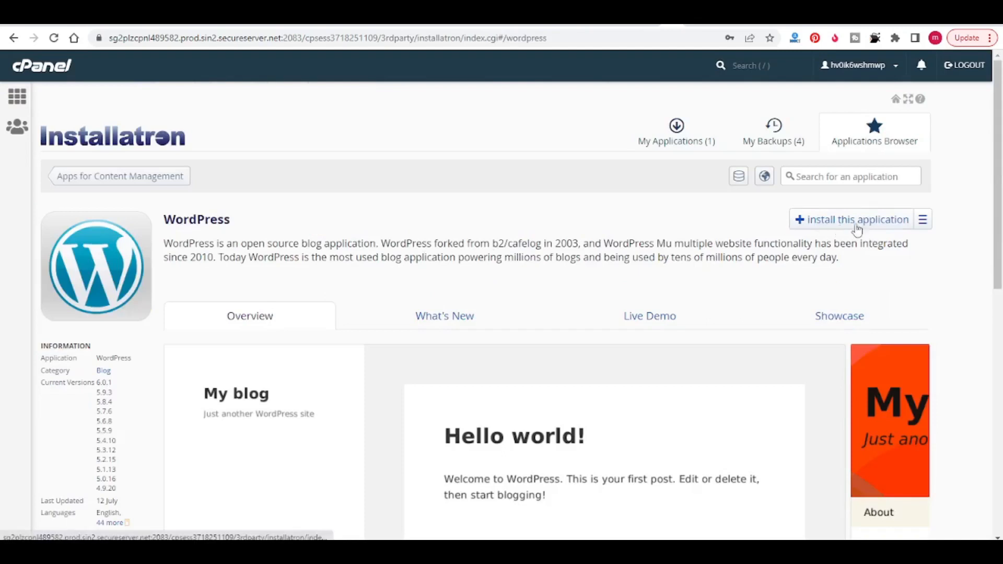
{"action": "left_click", "coordinate": [857, 219]}
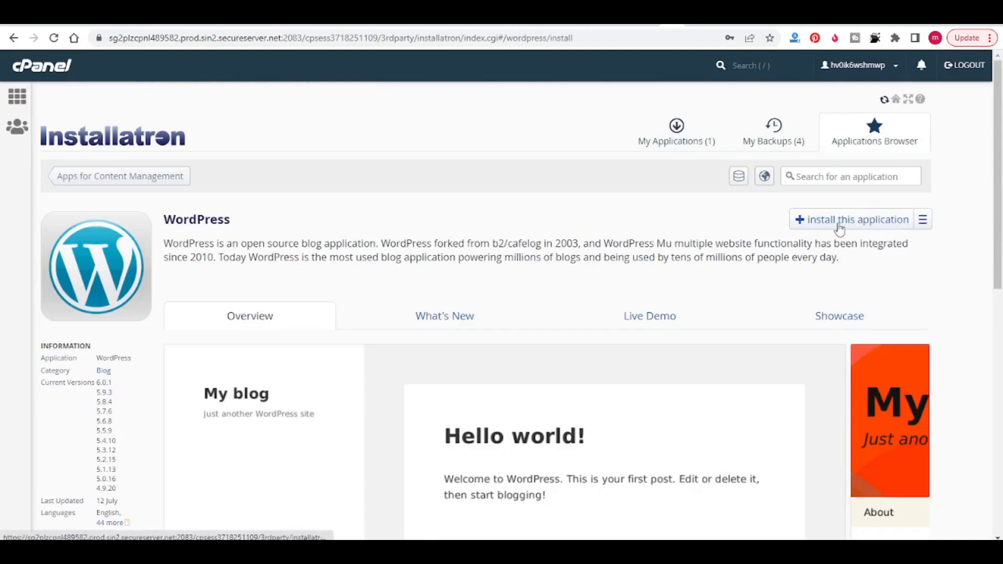
{"action": "left_click", "coordinate": [856, 219]}
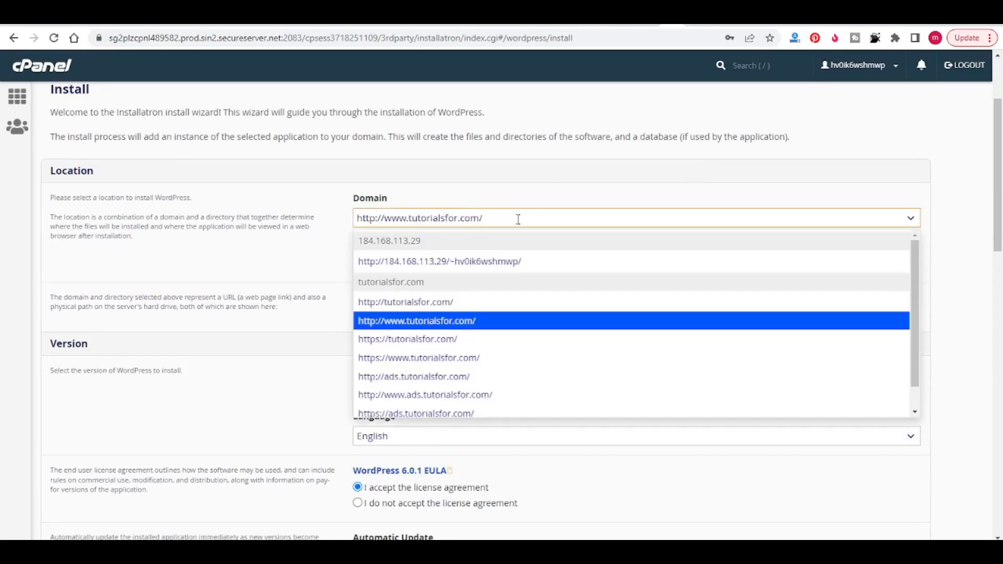
{"action": "mouse_move", "coordinate": [414, 376]}
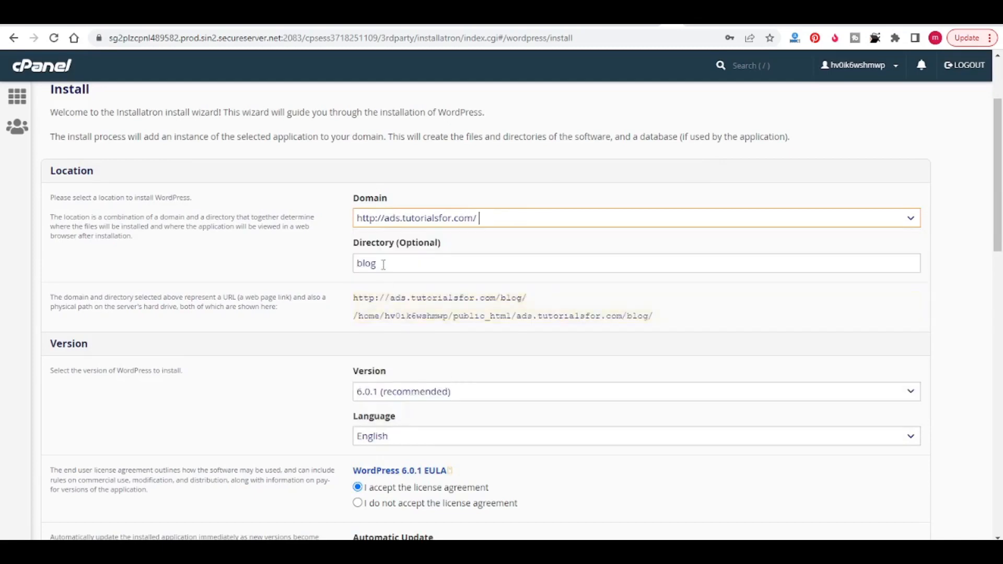
{"action": "double_click", "coordinate": [366, 263]}
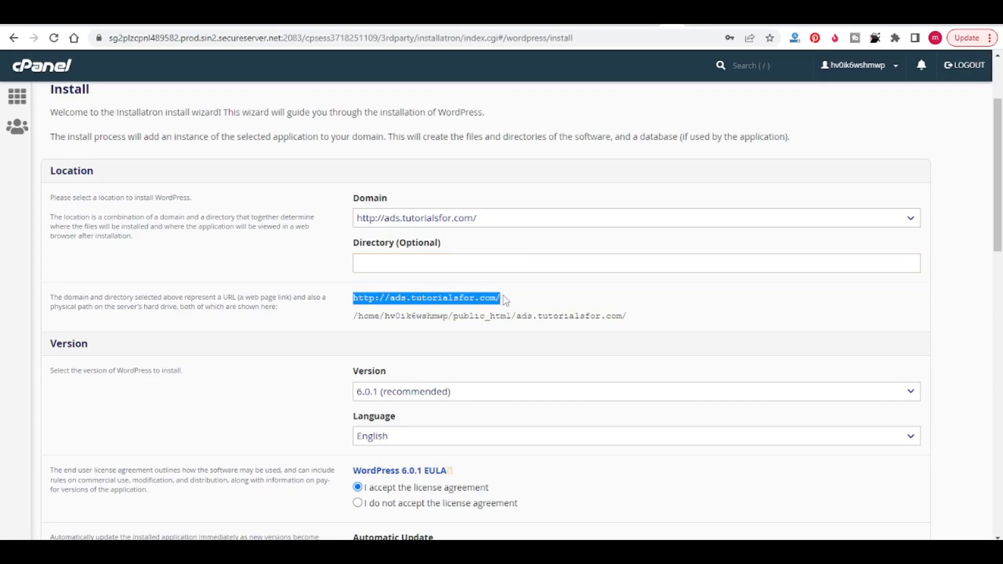
- Set the administrator username 'ads' with a new strong password in Settings
{"action": "scroll", "scroll_direction": "down", "scroll_amount": 3}
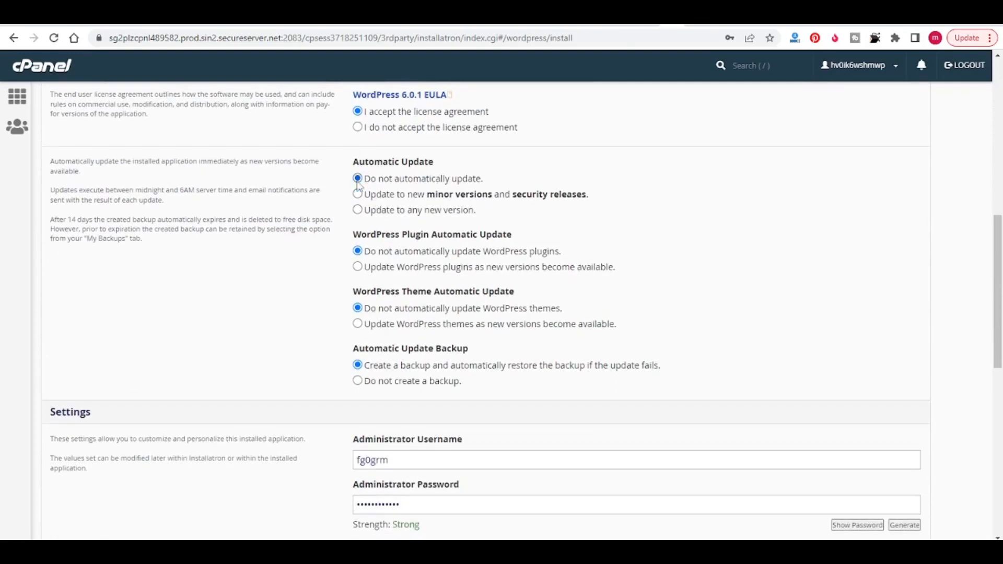
{"action": "scroll", "scroll_direction": "down", "scroll_amount": 3}
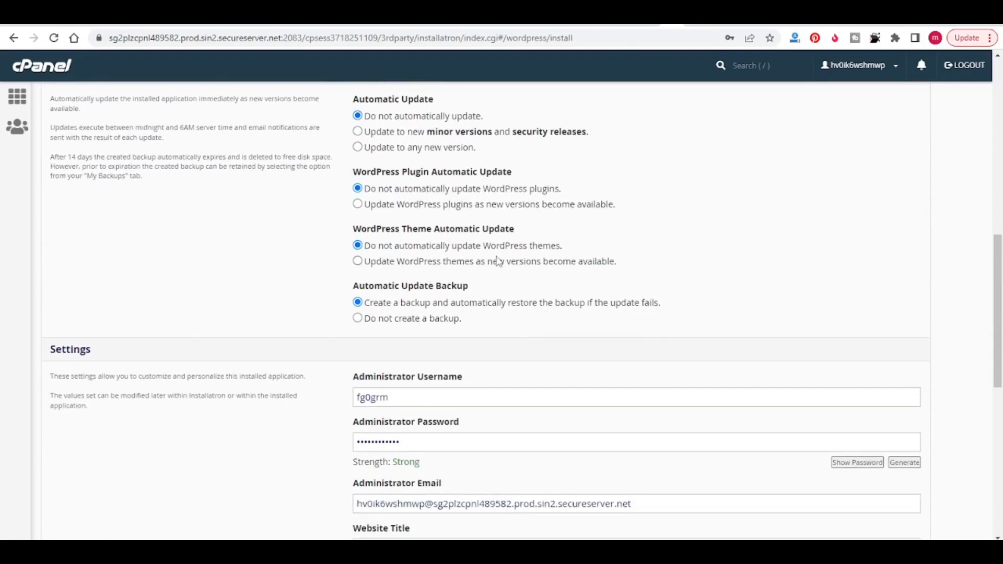
{"action": "scroll", "scroll_direction": "down", "scroll_amount": 3}
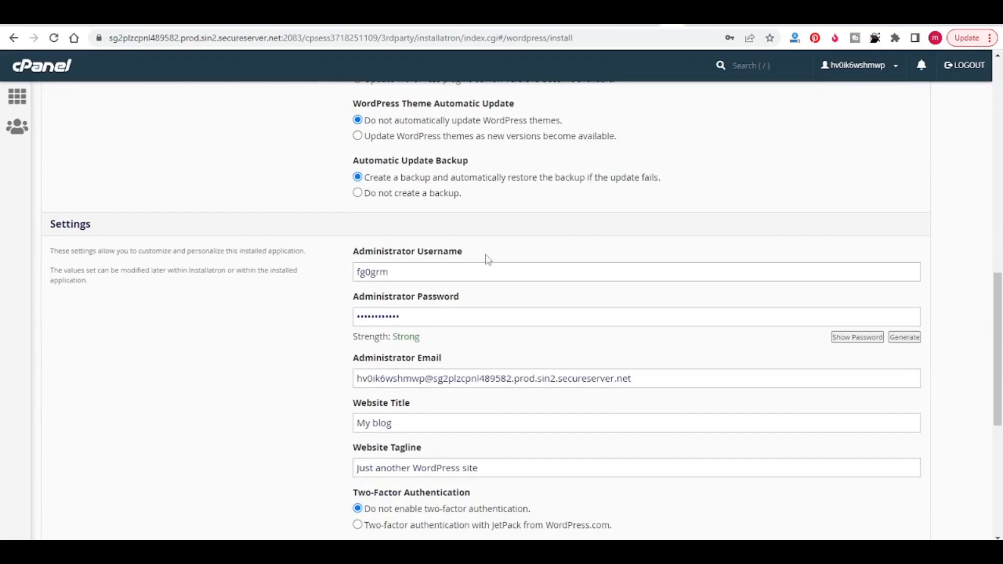
{"action": "scroll", "scroll_direction": "up", "scroll_amount": 3}
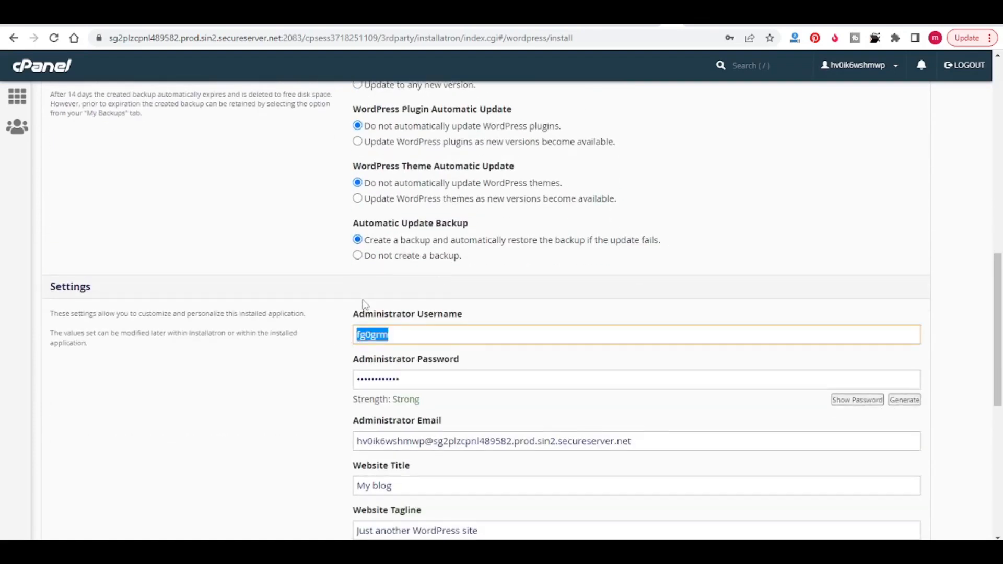
{"action": "mouse_move", "coordinate": [374, 301]}
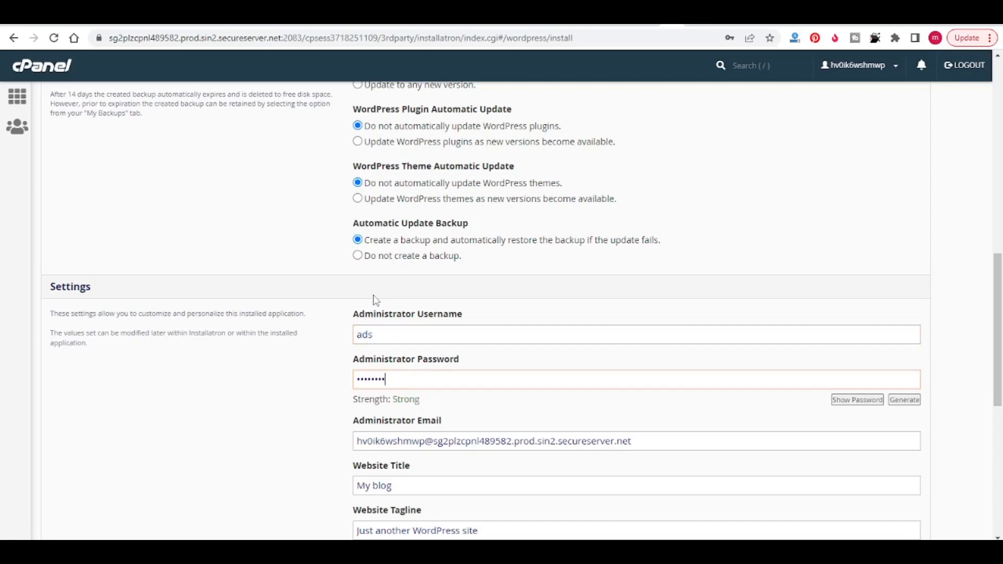
{"action": "type", "text": "•"}
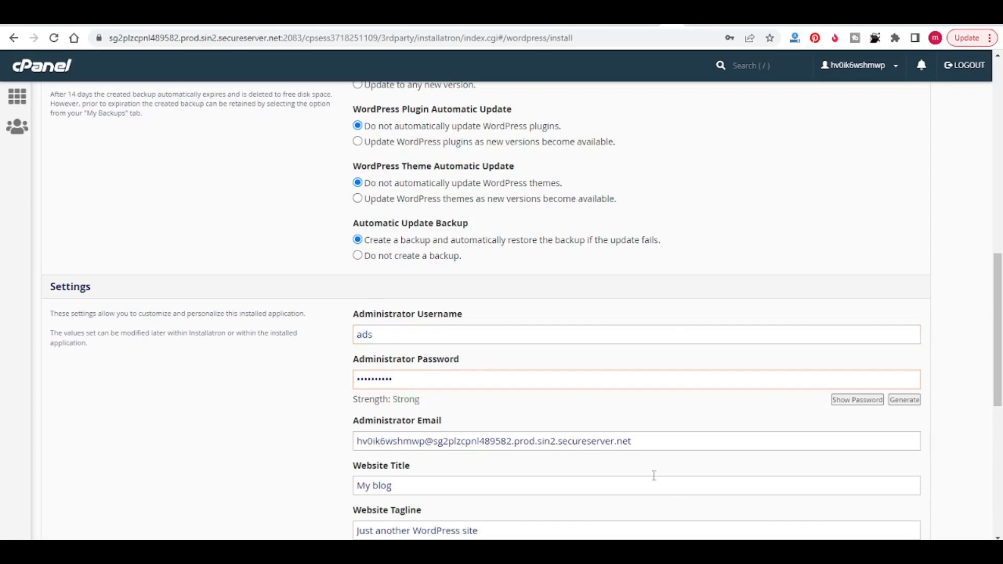
- Replace the administrator email with the tutorialsfor.com Gmail address
{"action": "triple_click", "coordinate": [492, 441]}
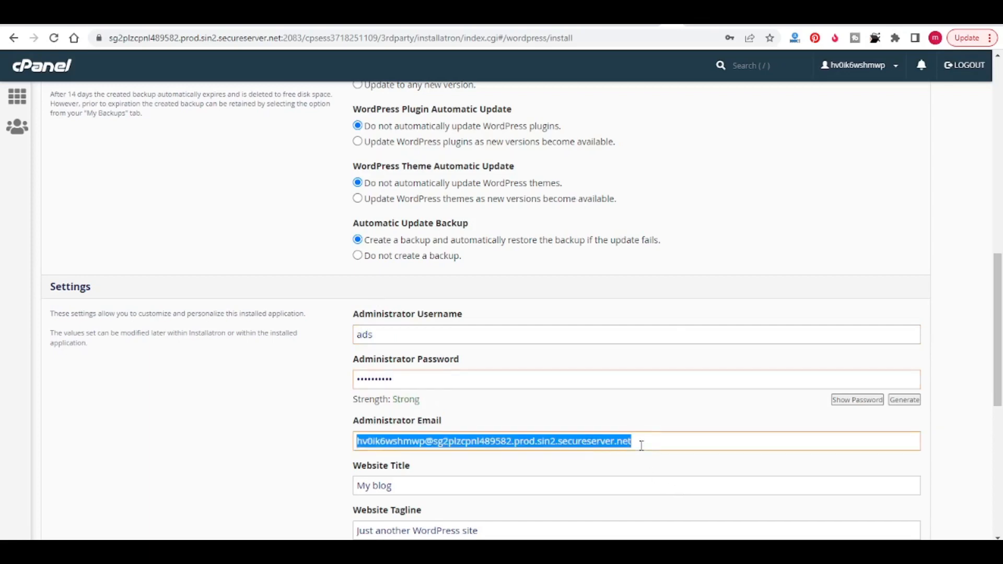
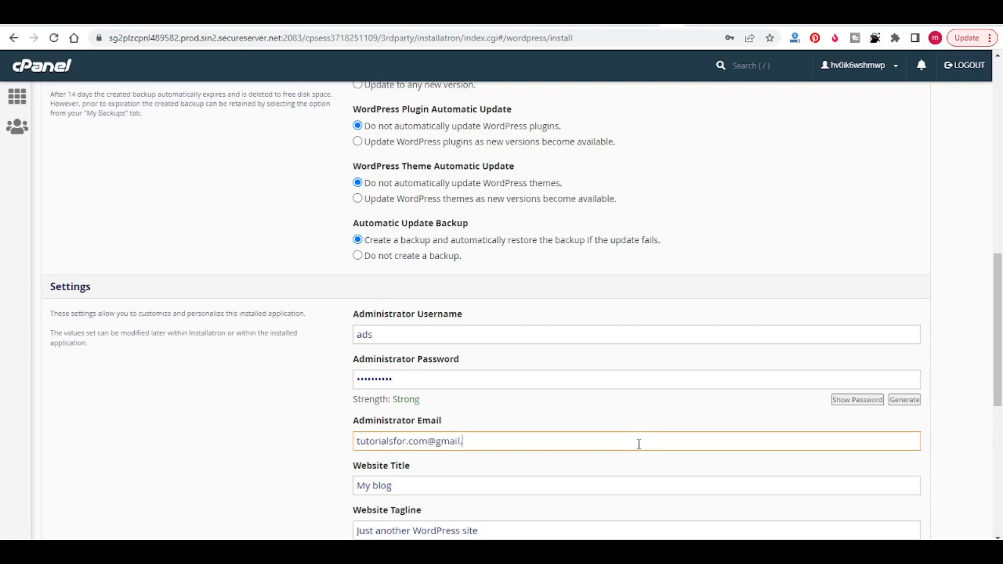
{"action": "scroll", "scroll_direction": "down", "scroll_amount": 3}
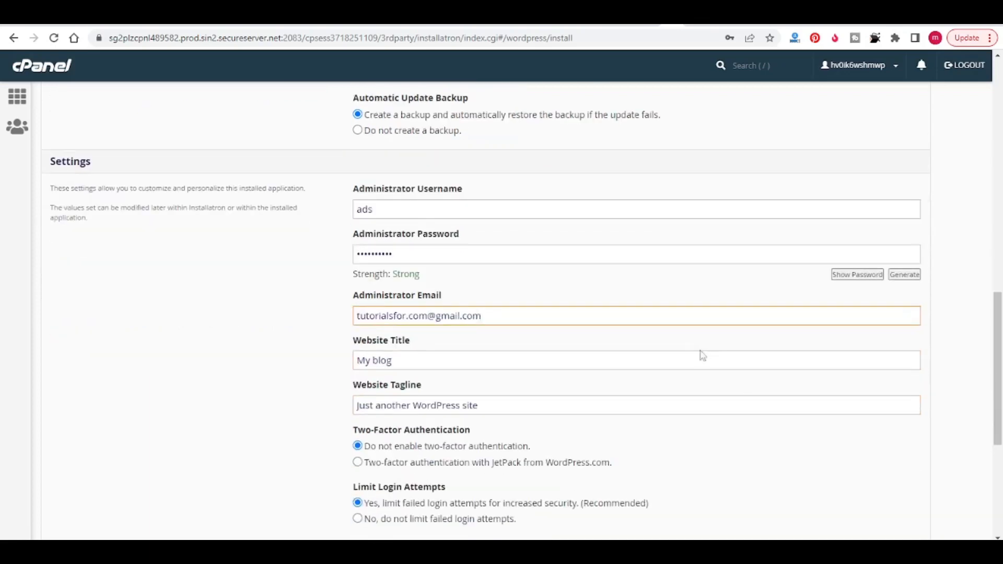
{"action": "scroll", "scroll_direction": "down", "scroll_amount": 3}
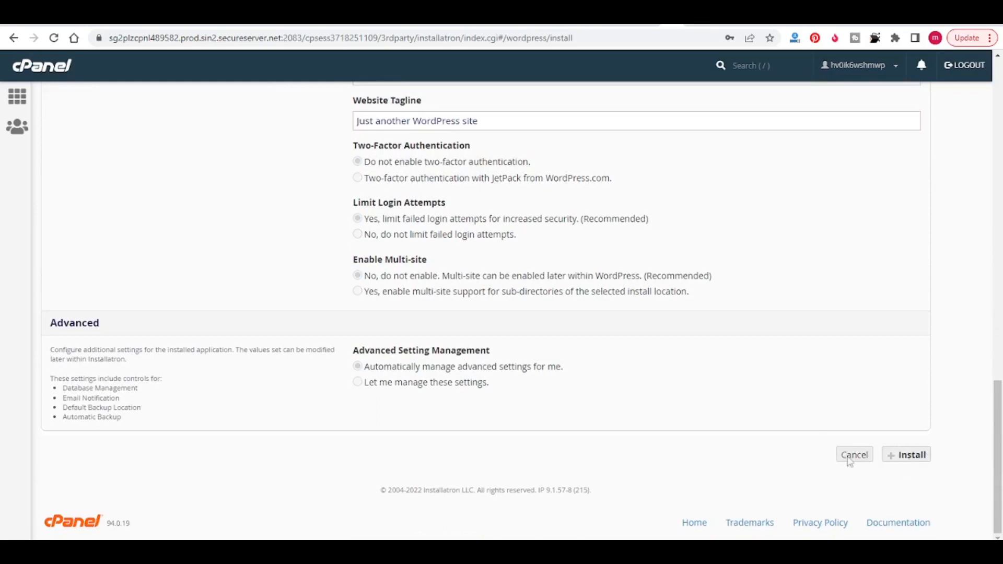
- Run the install so 'My blog' at ads.tutorialsfor.com joins the installed applications
{"action": "left_click", "coordinate": [906, 455]}
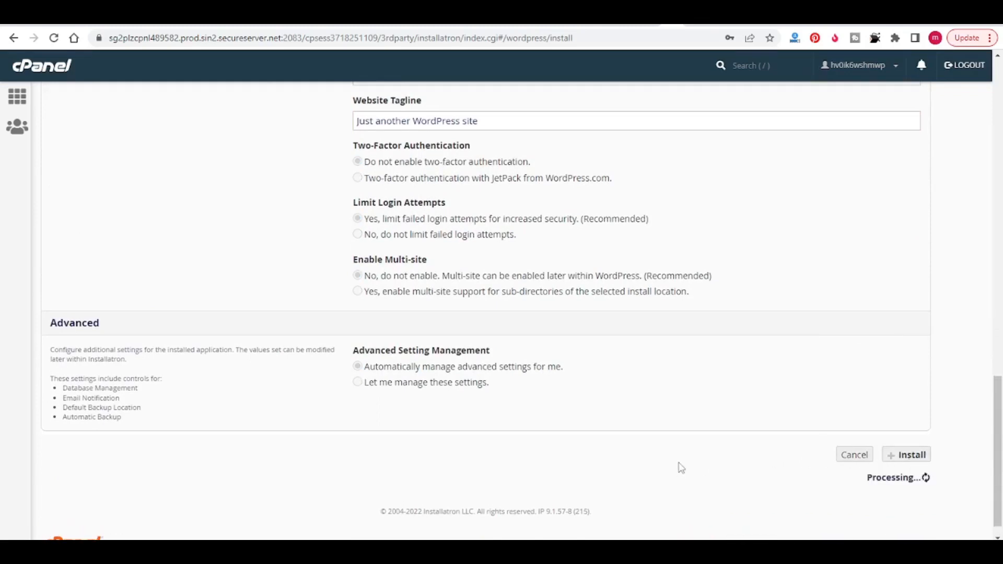
{"action": "left_click", "coordinate": [905, 454]}
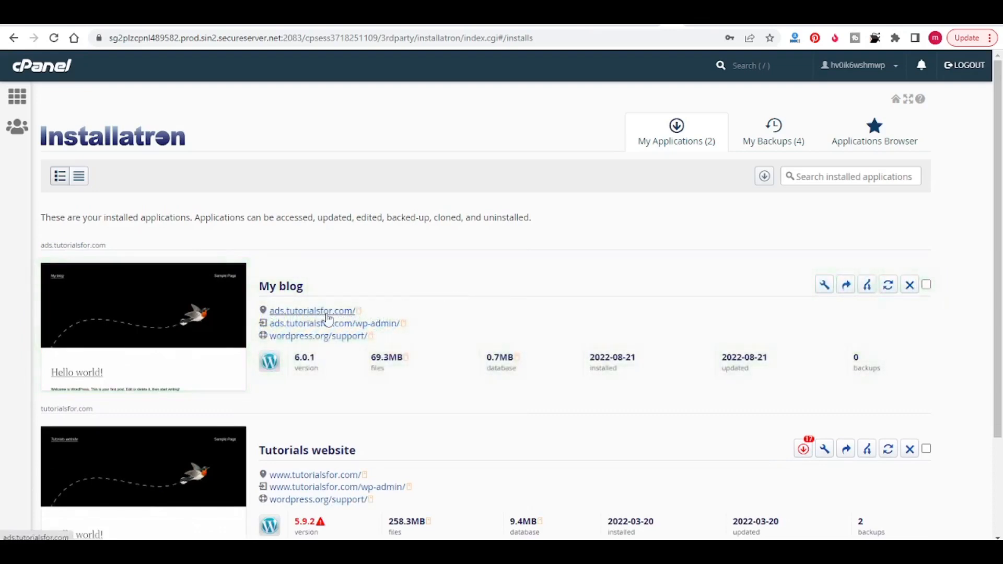
- Load ads.tutorialsfor.com past the Forbidden error and view the 'Hello world!' post
{"action": "left_click", "coordinate": [311, 310]}
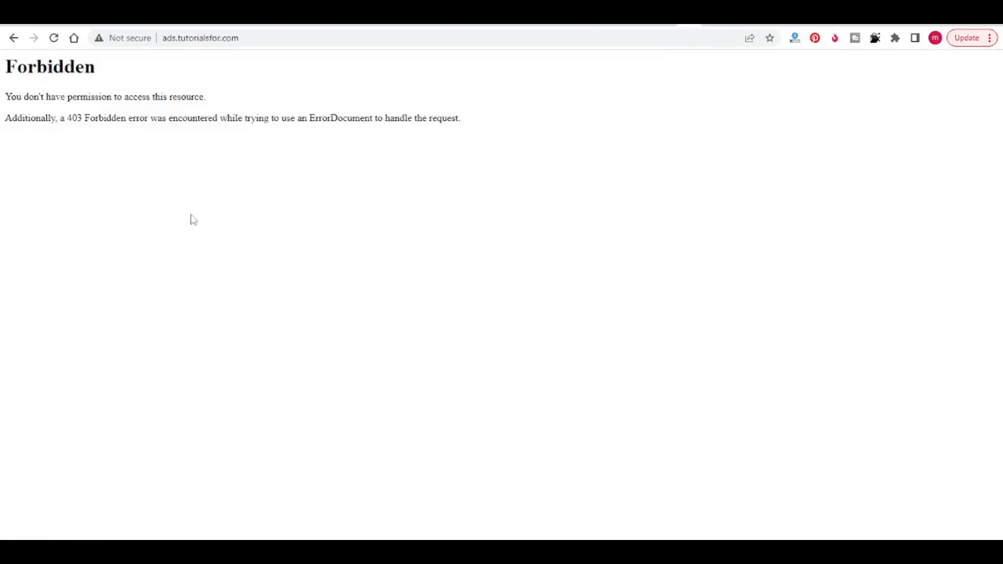
{"action": "left_click", "coordinate": [54, 38]}
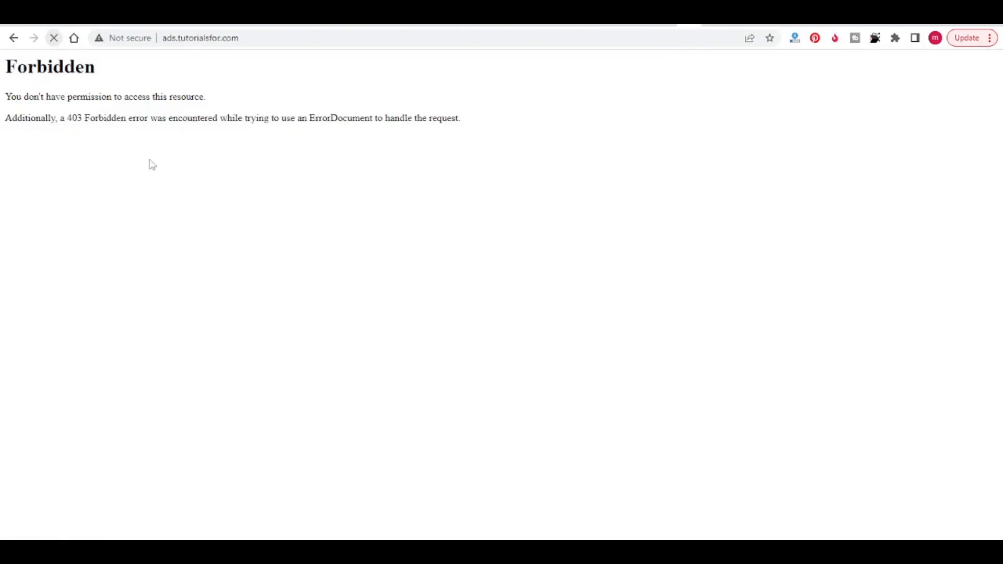
{"action": "left_click", "coordinate": [53, 37]}
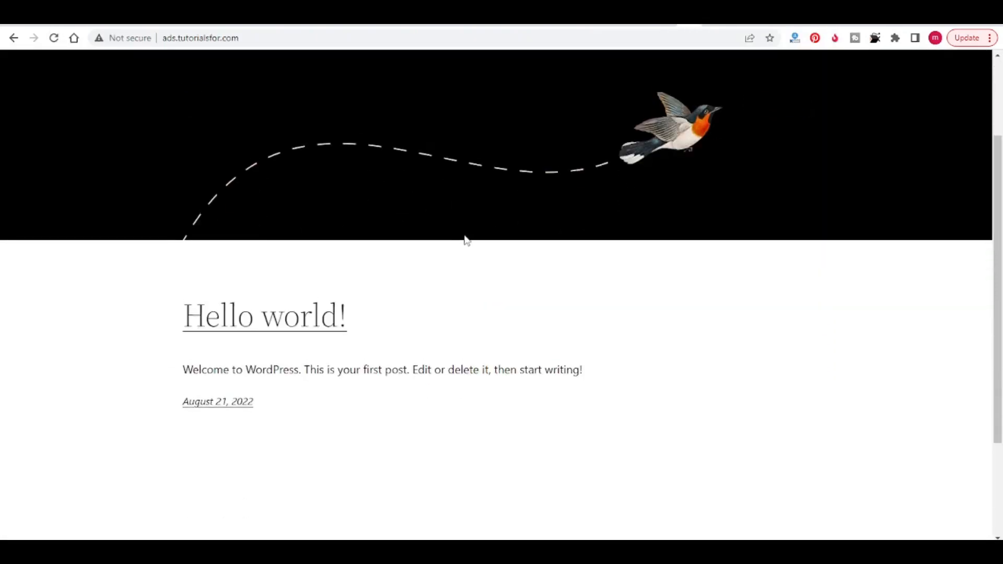
{"action": "scroll", "scroll_direction": "down", "scroll_amount": 3}
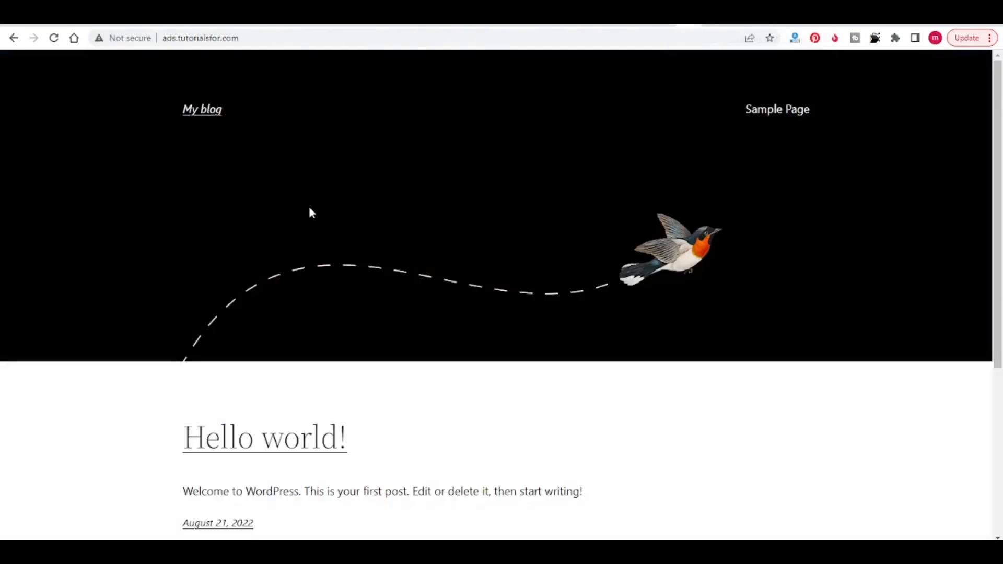
{"action": "scroll", "scroll_direction": "up", "scroll_amount": 3}
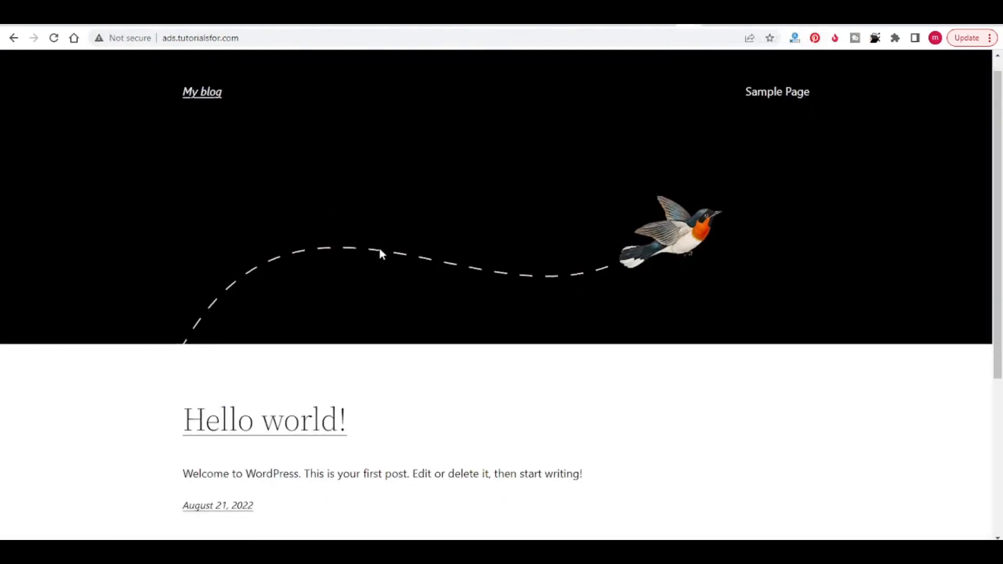
{"action": "scroll", "scroll_direction": "down", "scroll_amount": 3}
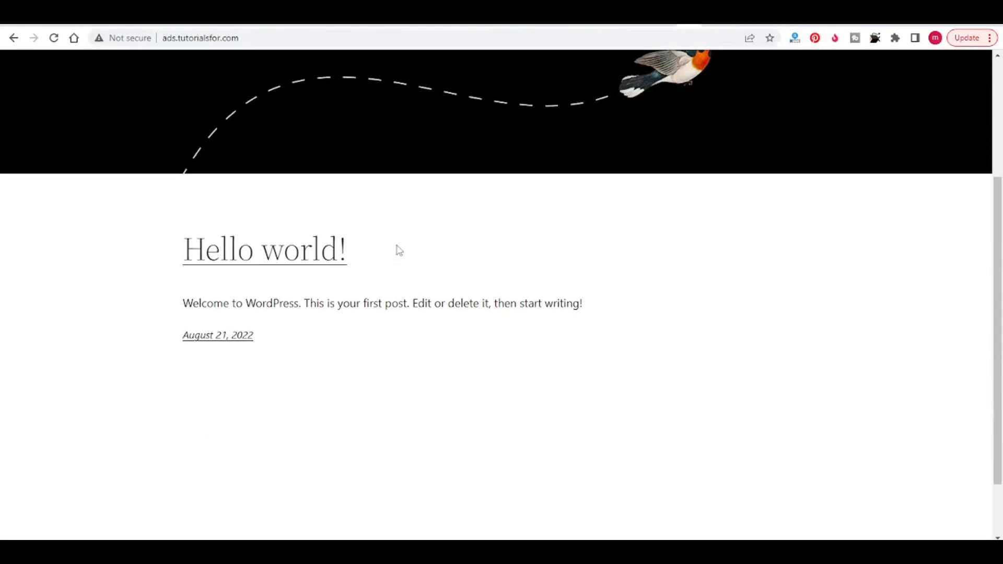